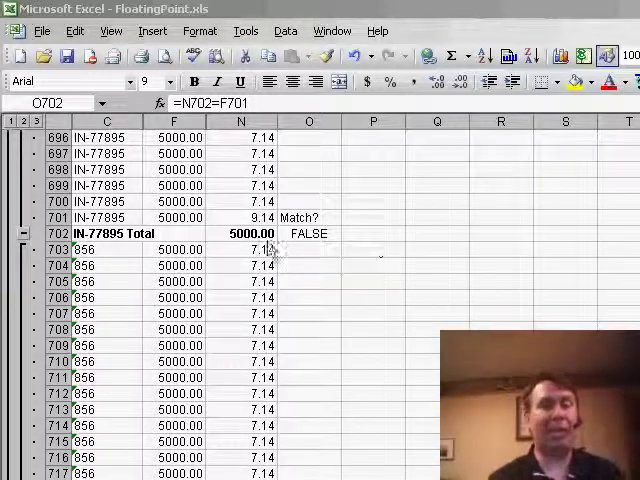
# Step: Inspect the match check formula in O702 and the full stored value of N702
pyautogui.click(308, 233)
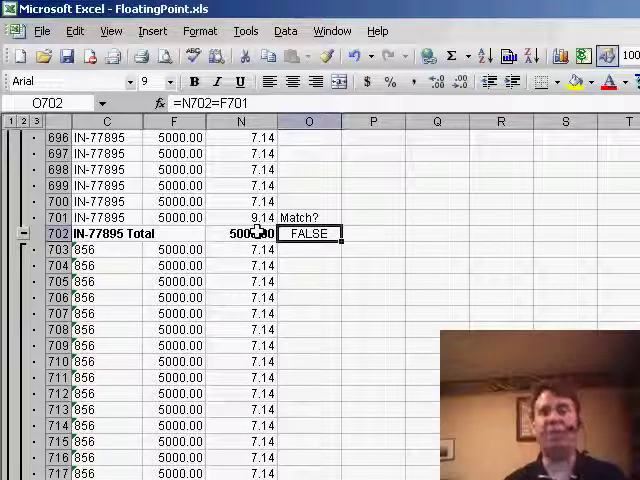
pyautogui.click(373, 233)
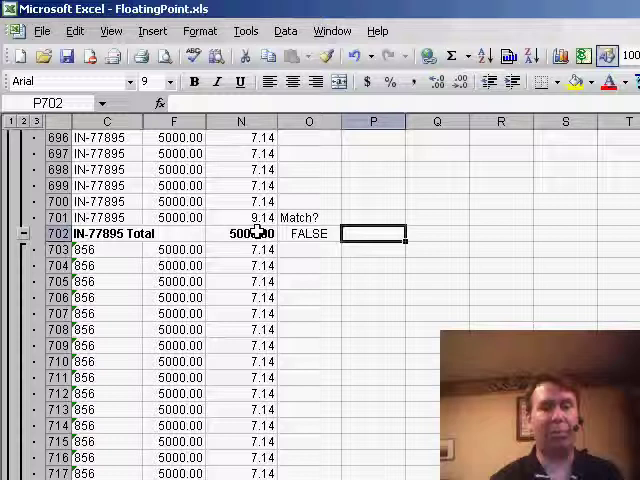
pyautogui.click(308, 233)
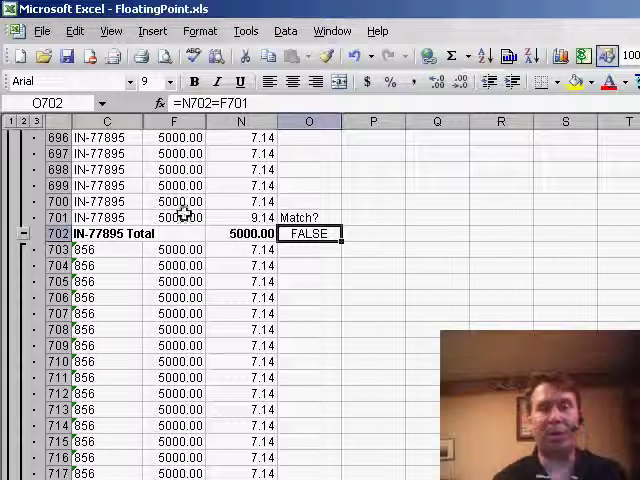
pyautogui.moveTo(228, 263)
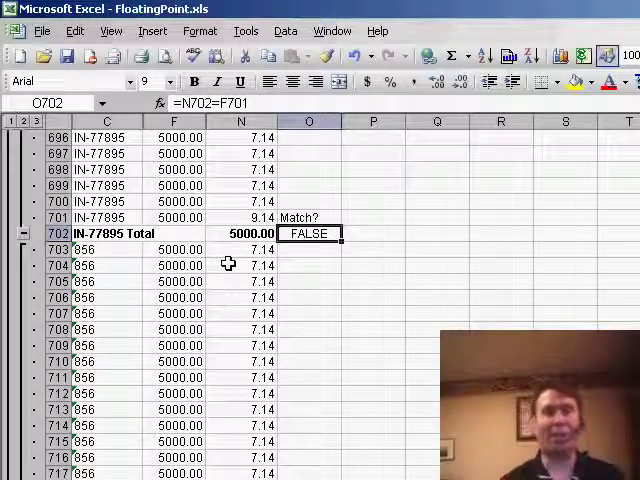
pyautogui.click(250, 233)
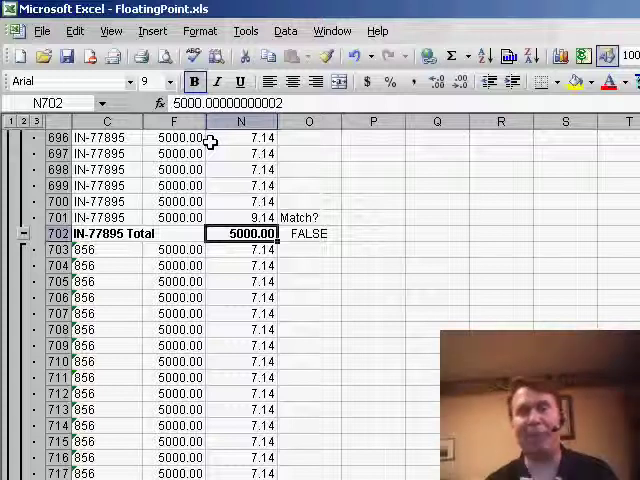
# Step: Try a ROUND(N702,2) comparison with F701 in O702, then go to calculation settings
pyautogui.click(308, 233)
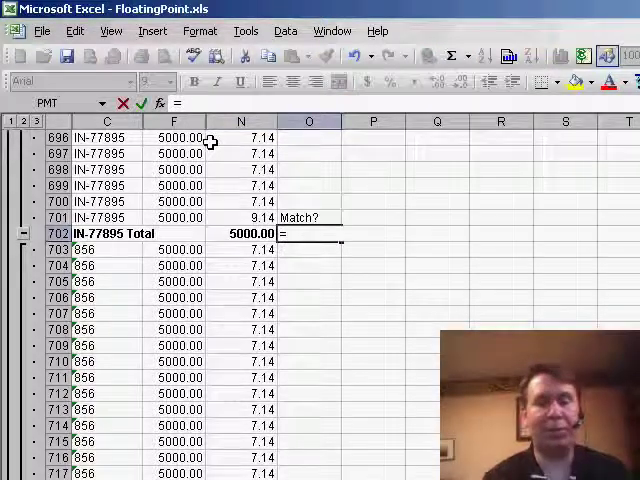
pyautogui.write('=ROUND(N702')
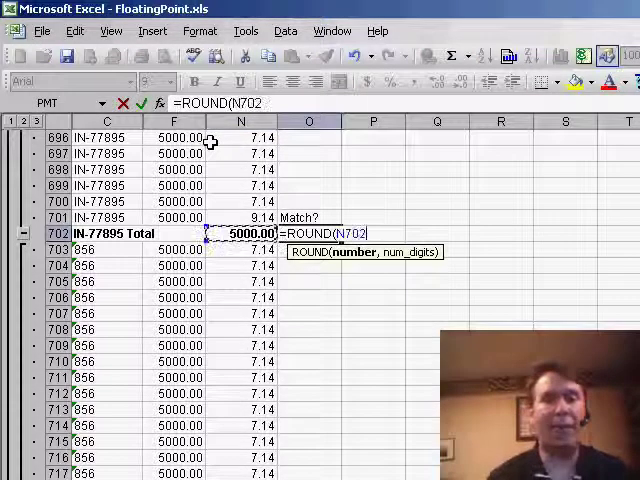
pyautogui.write(',2')
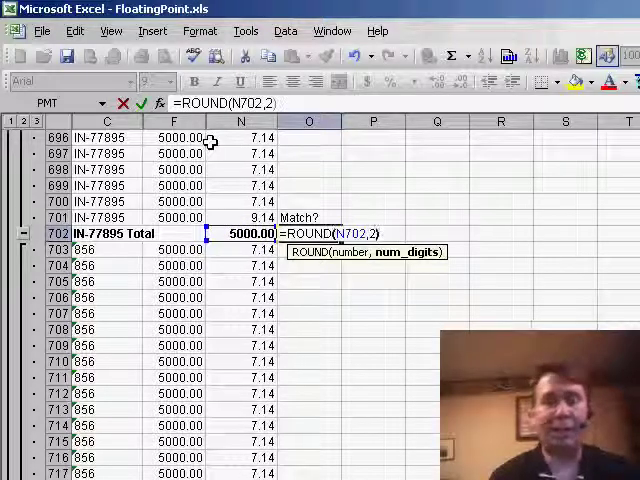
pyautogui.write('=F701')
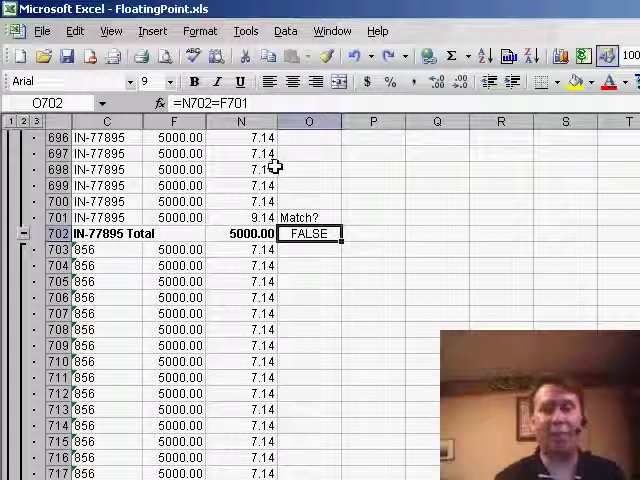
pyautogui.click(245, 30)
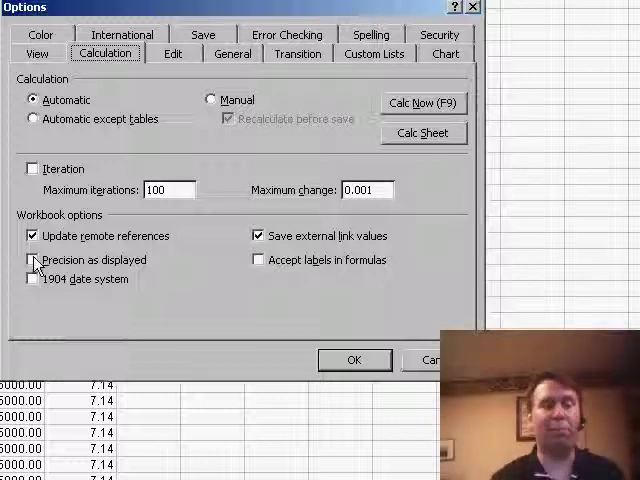
# Step: Enable Precision as displayed and accept the accuracy warning so N702 stores 5000
pyautogui.click(32, 260)
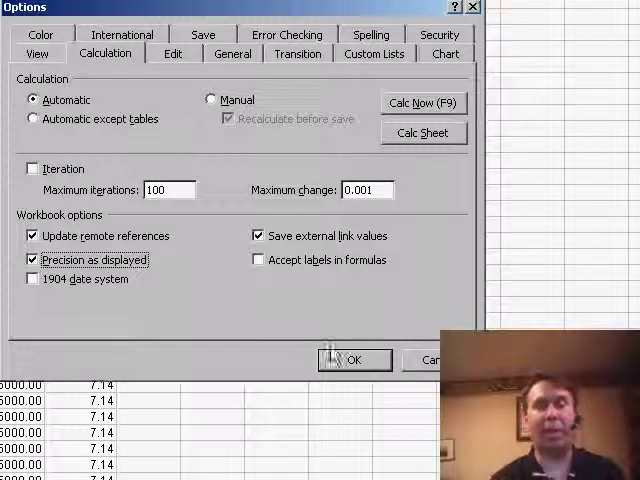
pyautogui.click(355, 359)
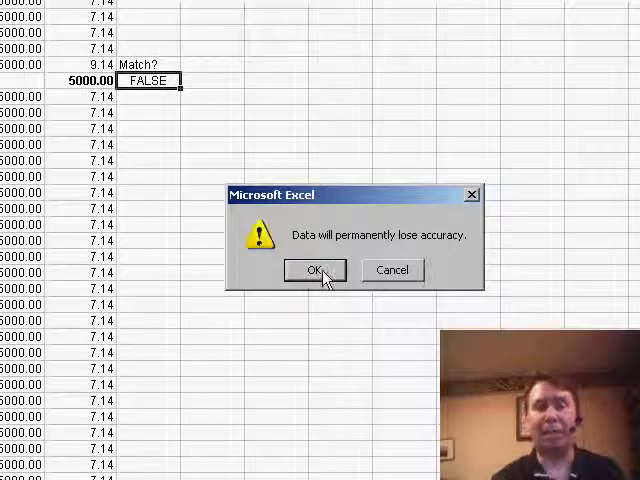
pyautogui.click(313, 270)
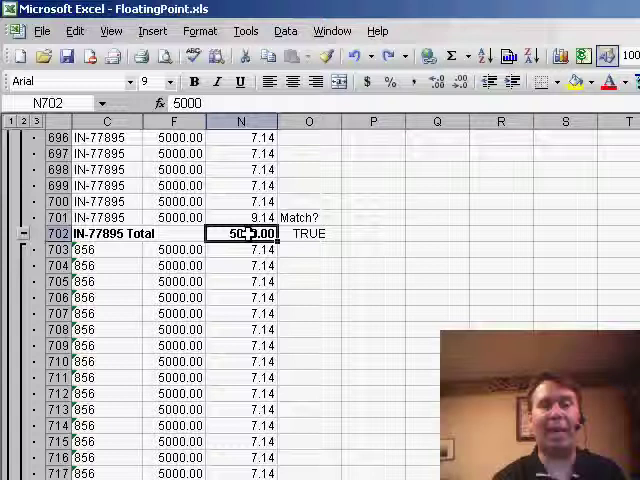